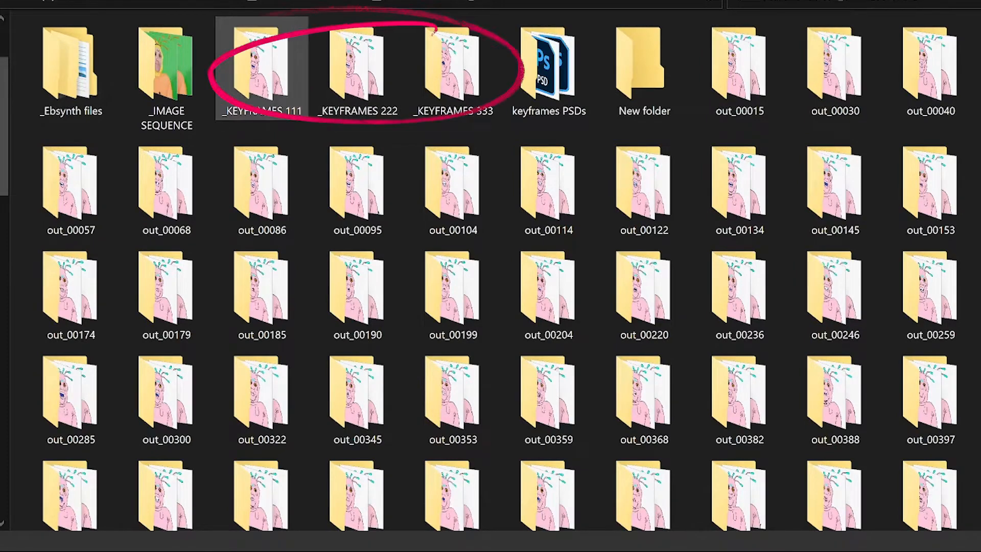
# Scroll the SPLOOJY_CONFESSIONAL 1 folder to reveal the three .ebs project files below the out_ folders
pyautogui.scroll(-3)
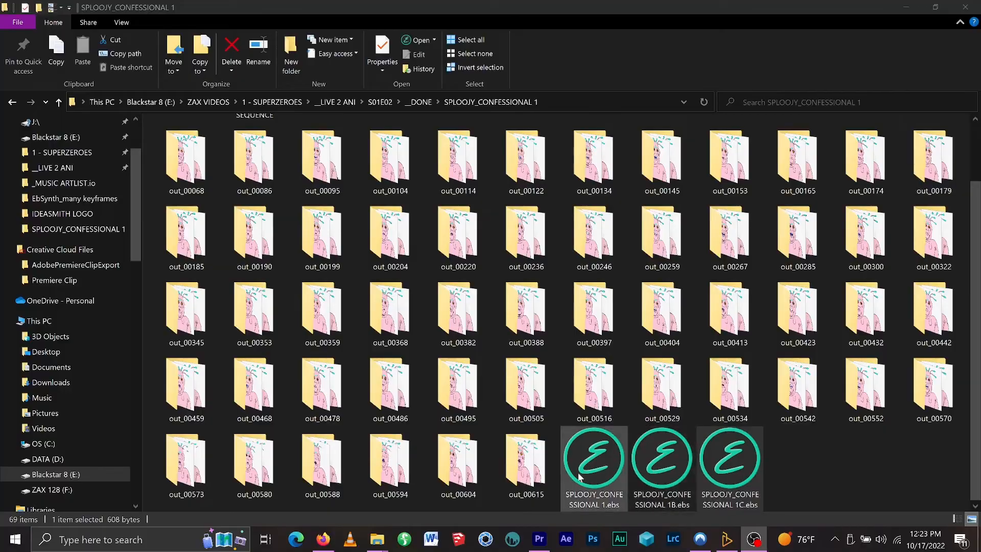
# Open the keyframe batch's .ebs project in EbSynth and bring up its Export to After Effects settings at 24 fps
pyautogui.doubleClick(729, 456)
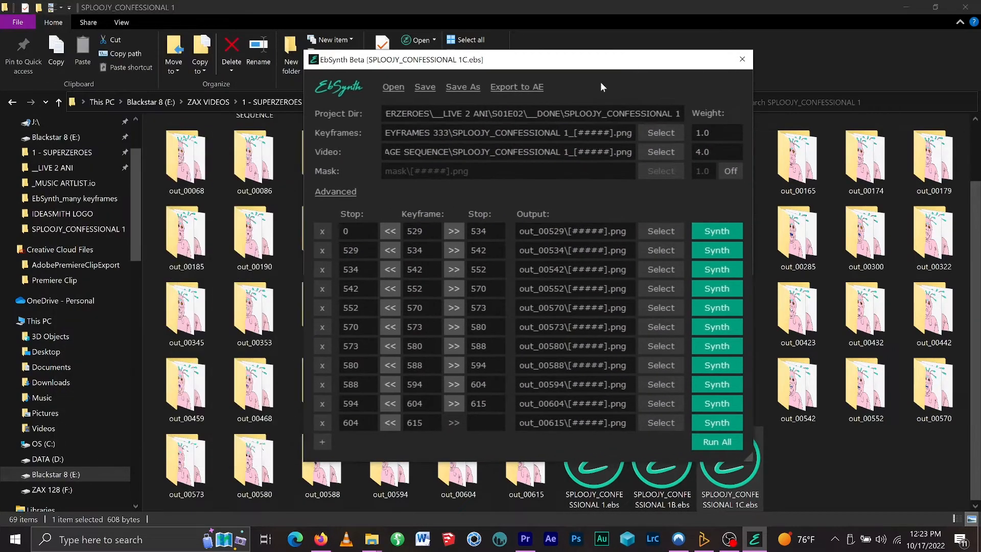
pyautogui.moveTo(354, 216)
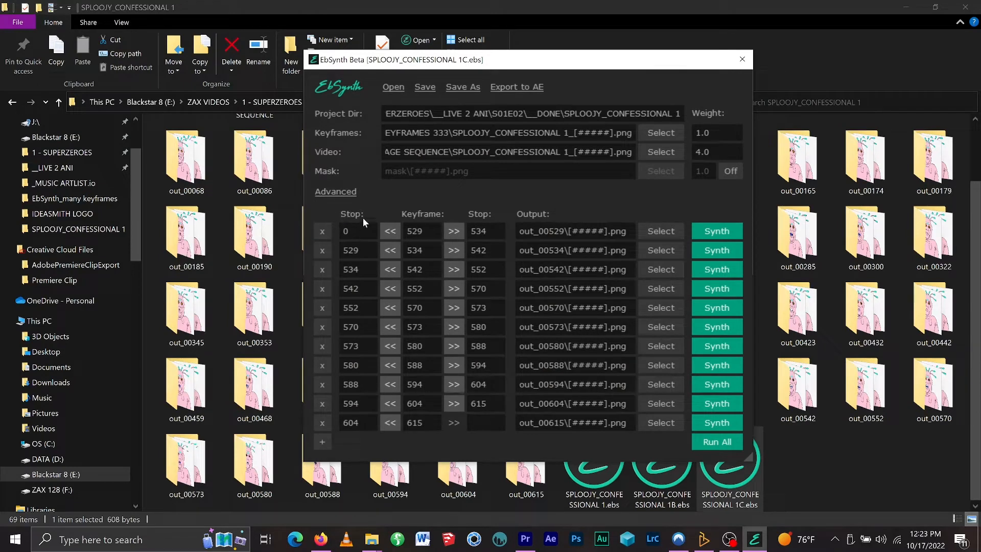
pyautogui.click(516, 85)
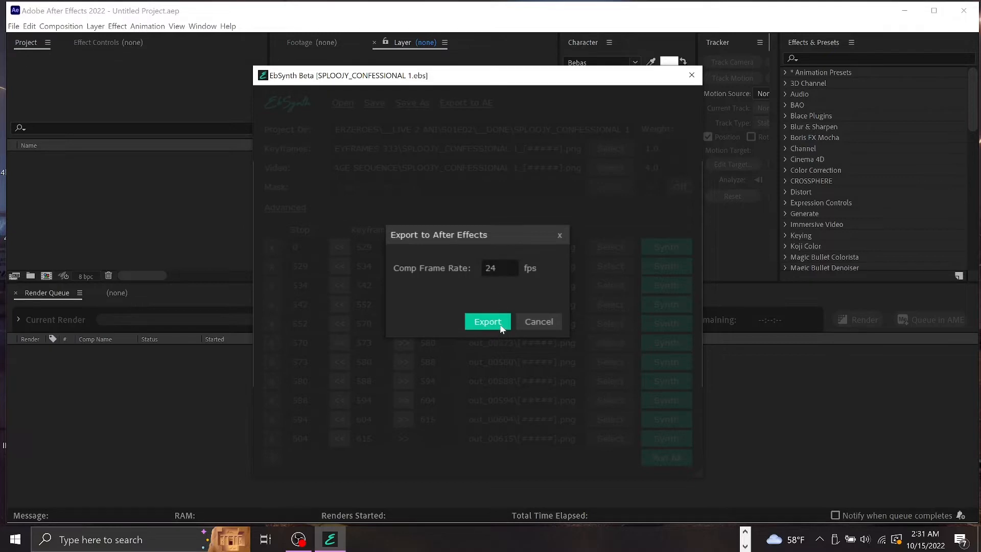
# Export the batch at 24 fps so After Effects builds a comp of 11 staggered out_ layers, plus the next batch's comp
pyautogui.click(487, 321)
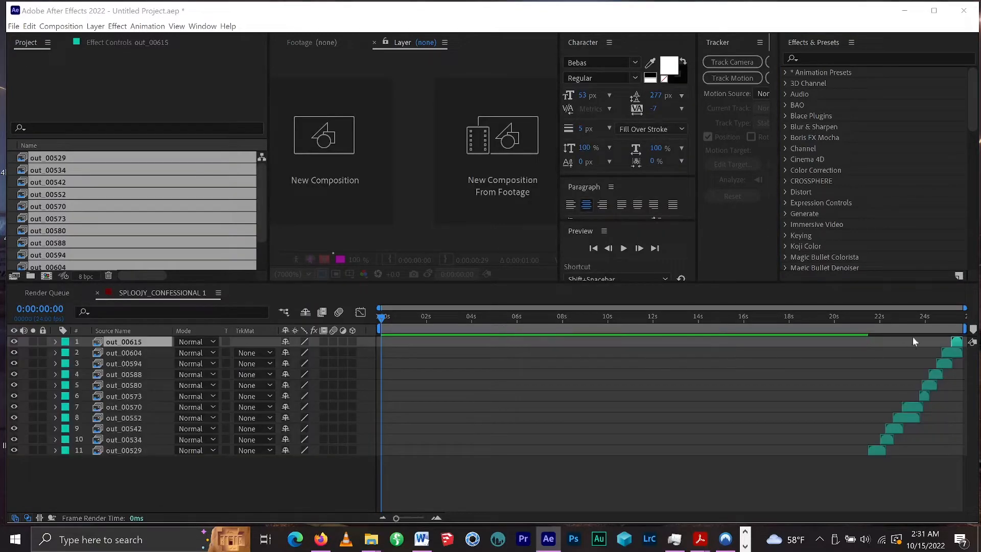
pyautogui.moveTo(956, 331)
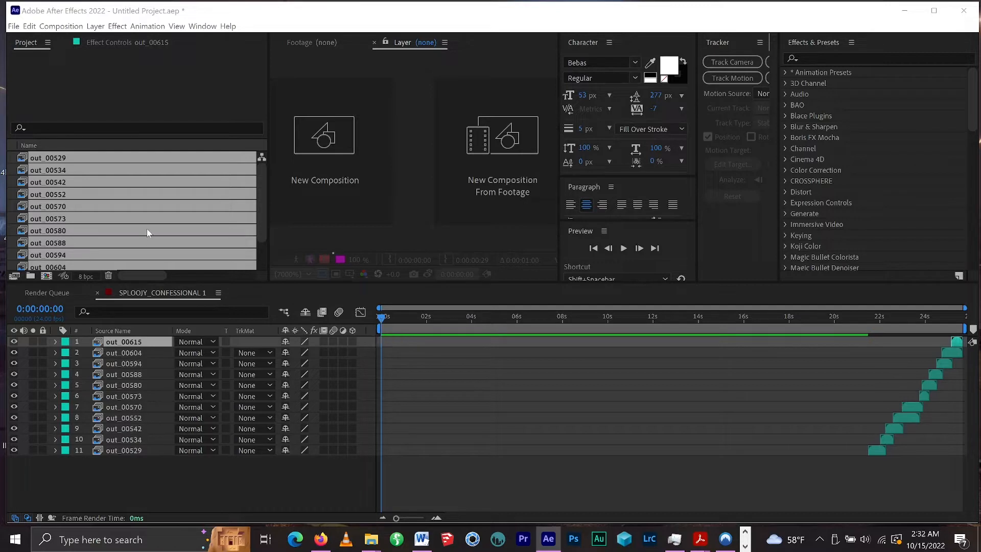
pyautogui.scroll(-3)
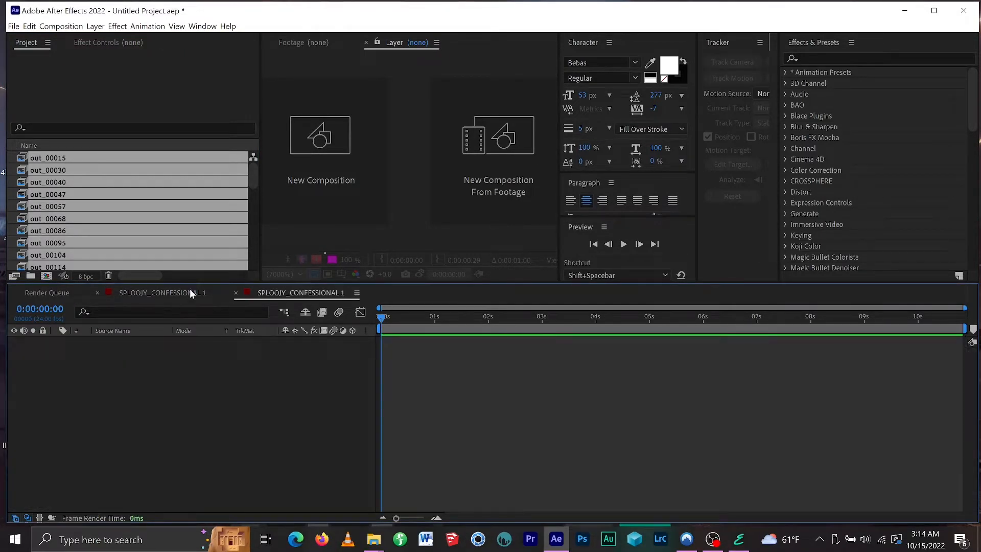
# Bring the out_00529–out_00615 layers from the other comp into the master composition above the earlier batch
pyautogui.click(161, 293)
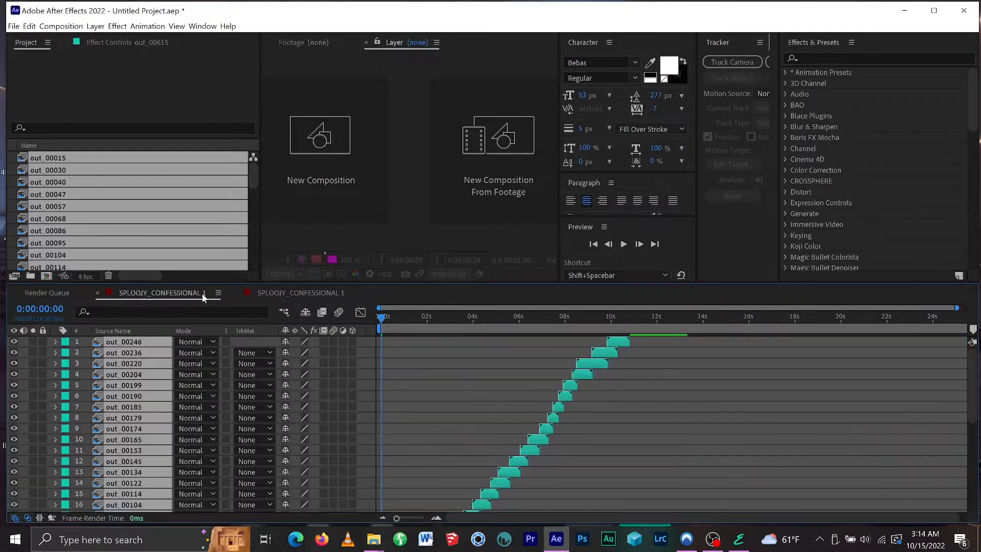
pyautogui.scroll(-3)
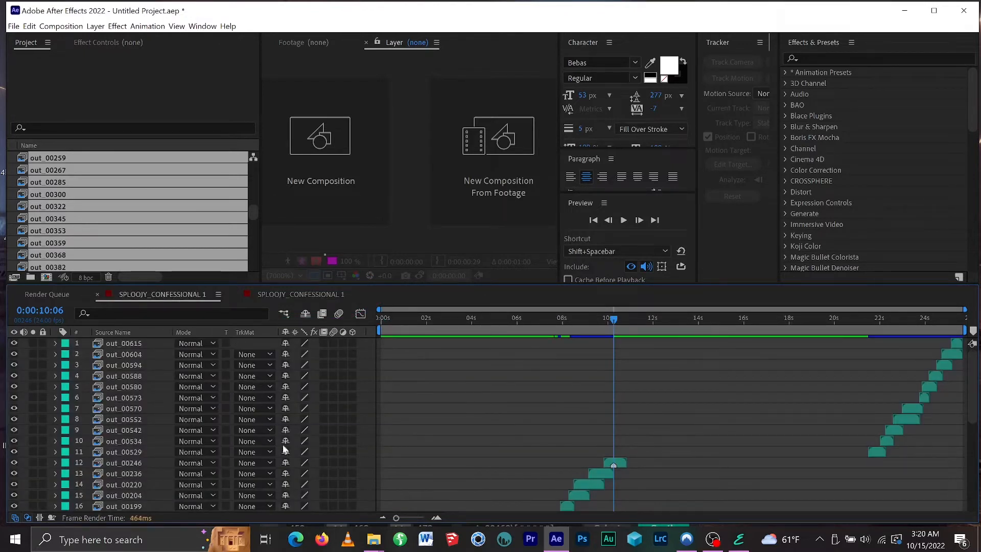
# Paste the middle batch's layers (out_00516 downward) into the master comp at about 0:00:10:06 so the stagger continues
pyautogui.click(123, 463)
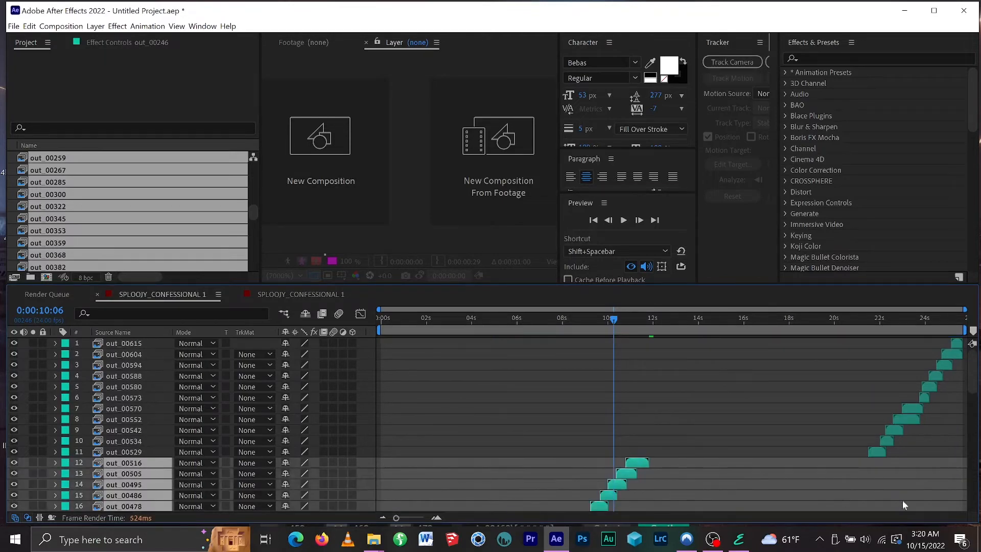
pyautogui.scroll(-3)
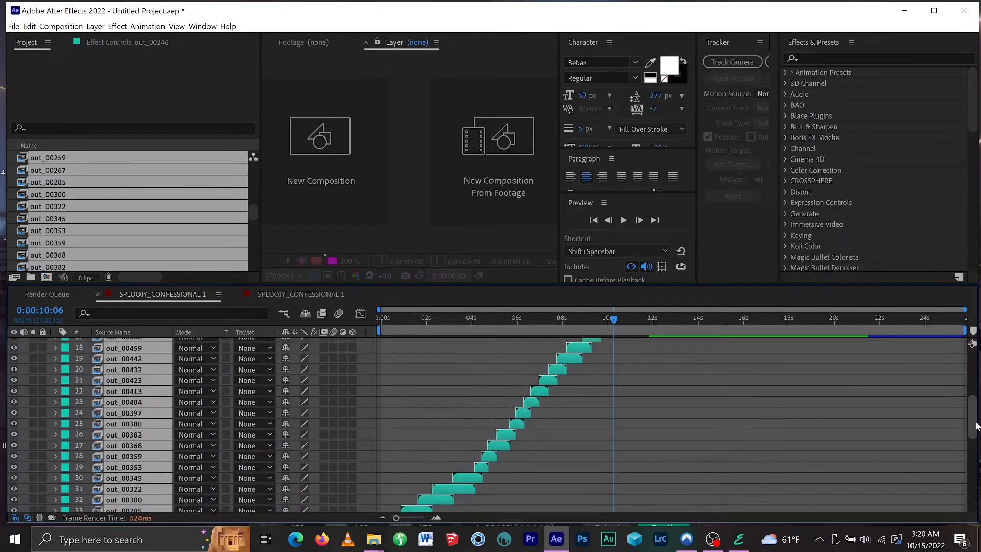
pyautogui.scroll(-3)
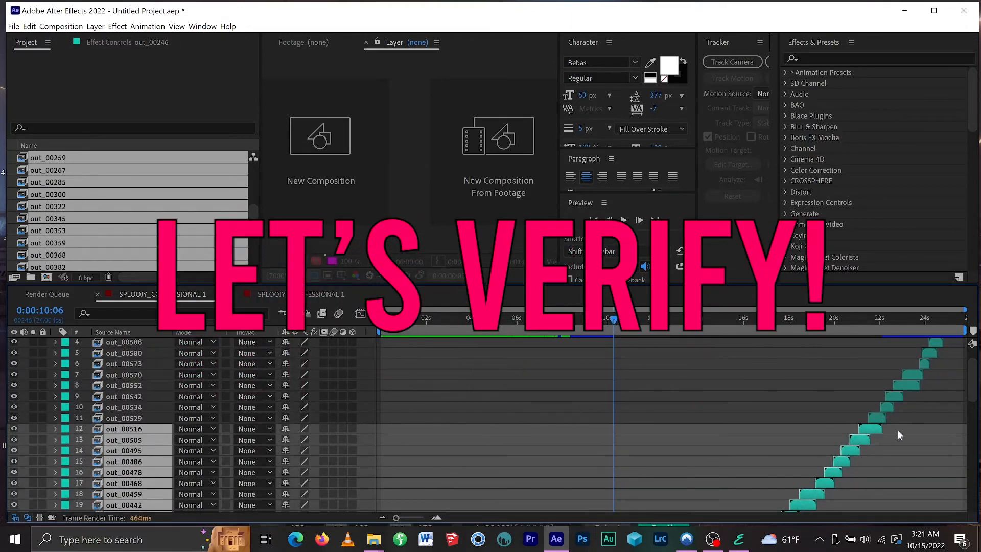
pyautogui.click(124, 428)
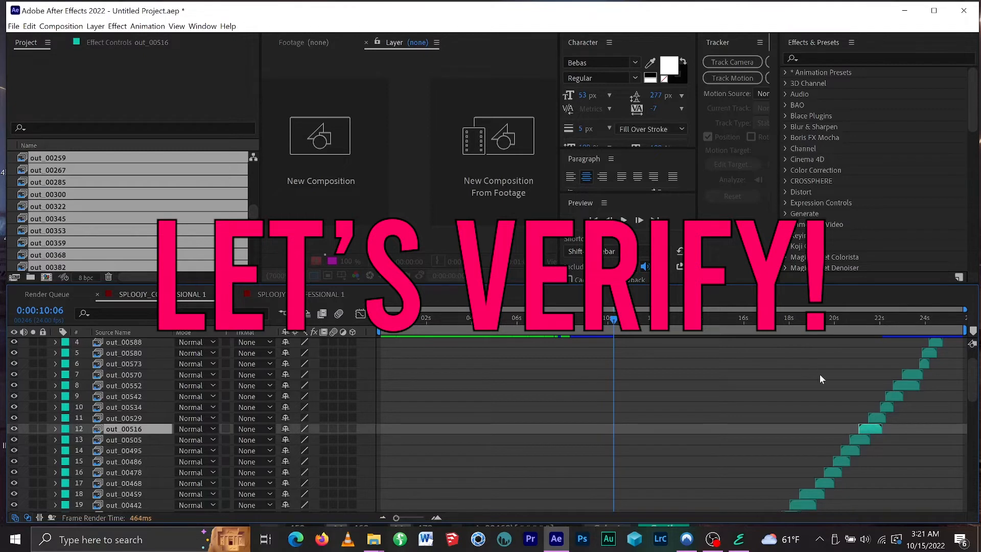
pyautogui.click(870, 316)
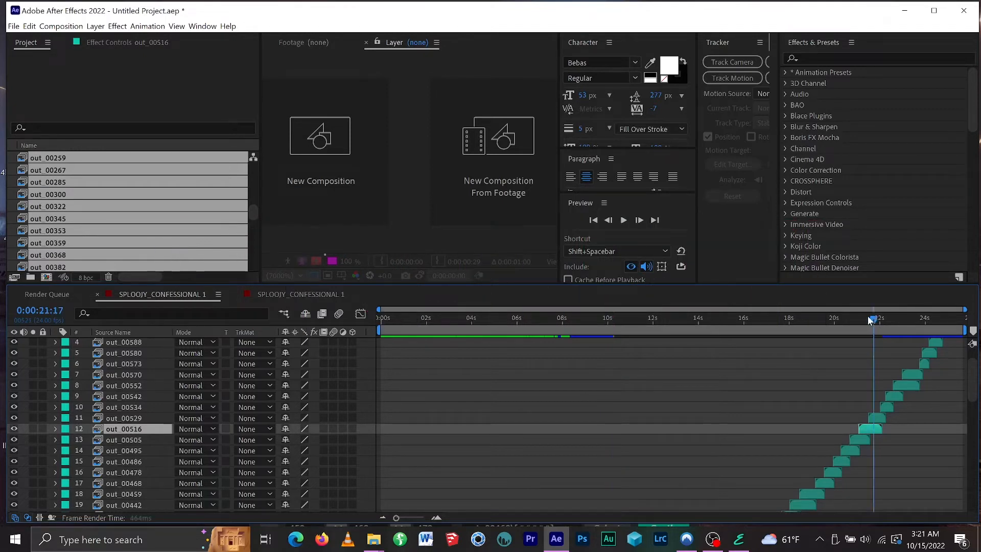